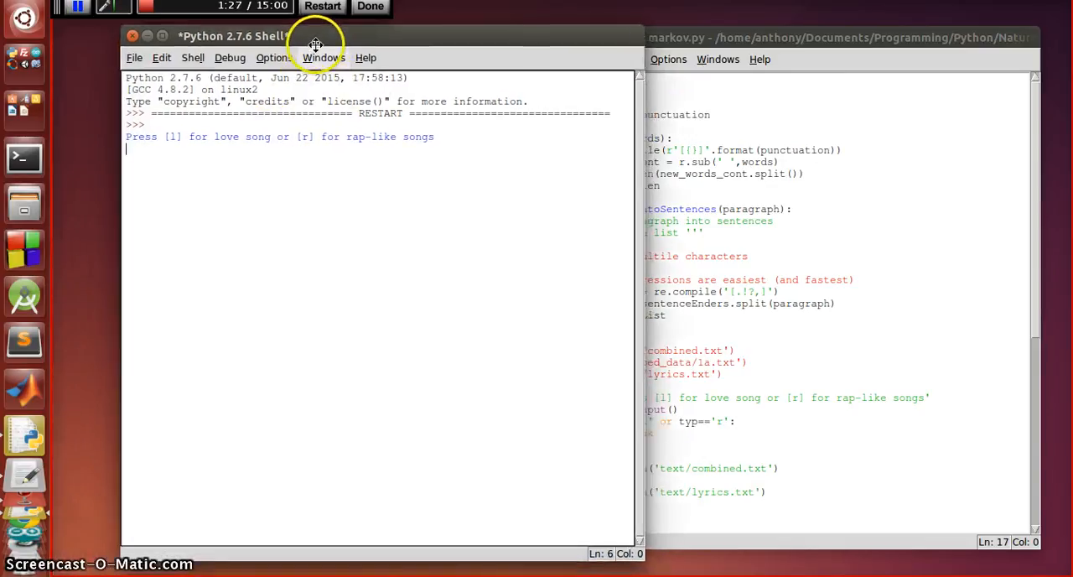
Step: Run the script with choice 1 for a rap-like verse, then enter r at the next prompt
double_click(241, 137)
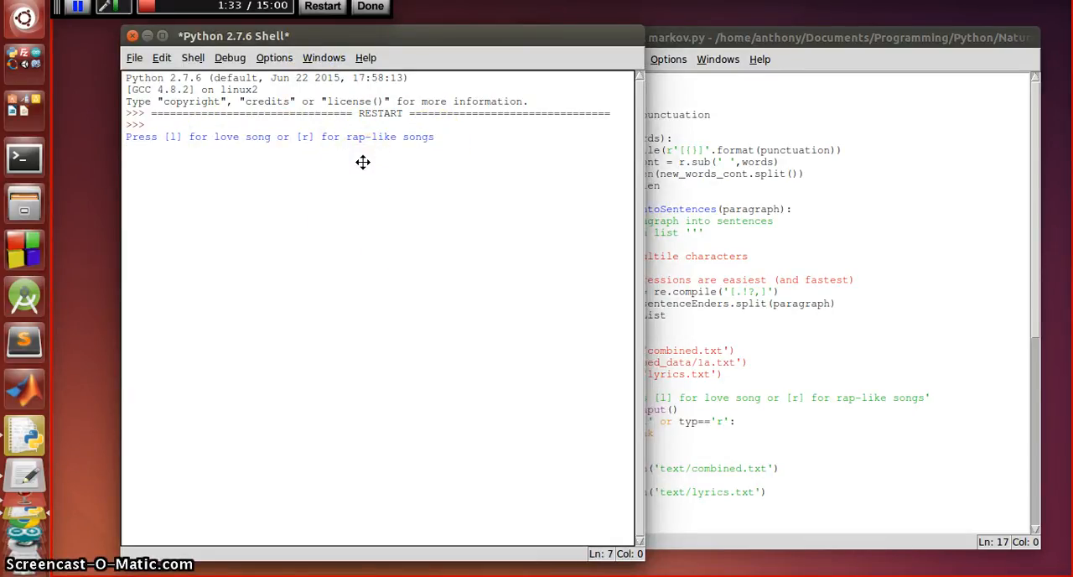
type("1")
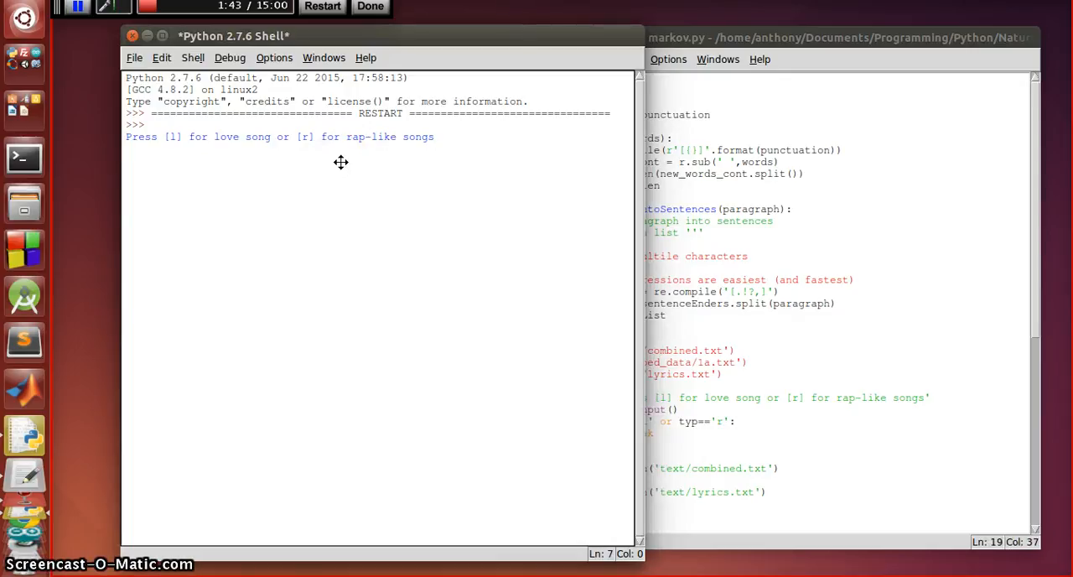
type("r")
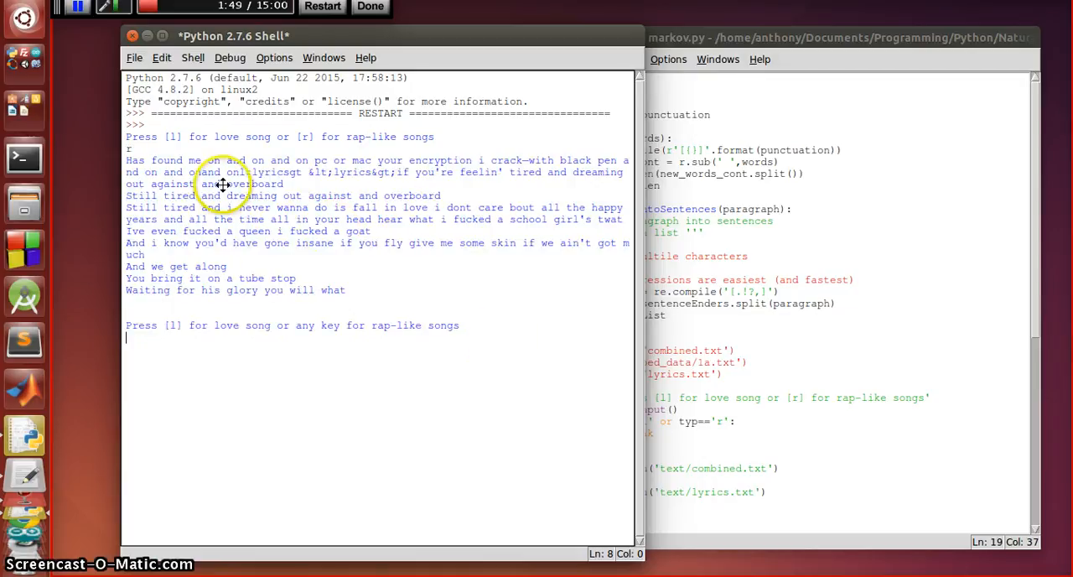
mouse_move(152, 159)
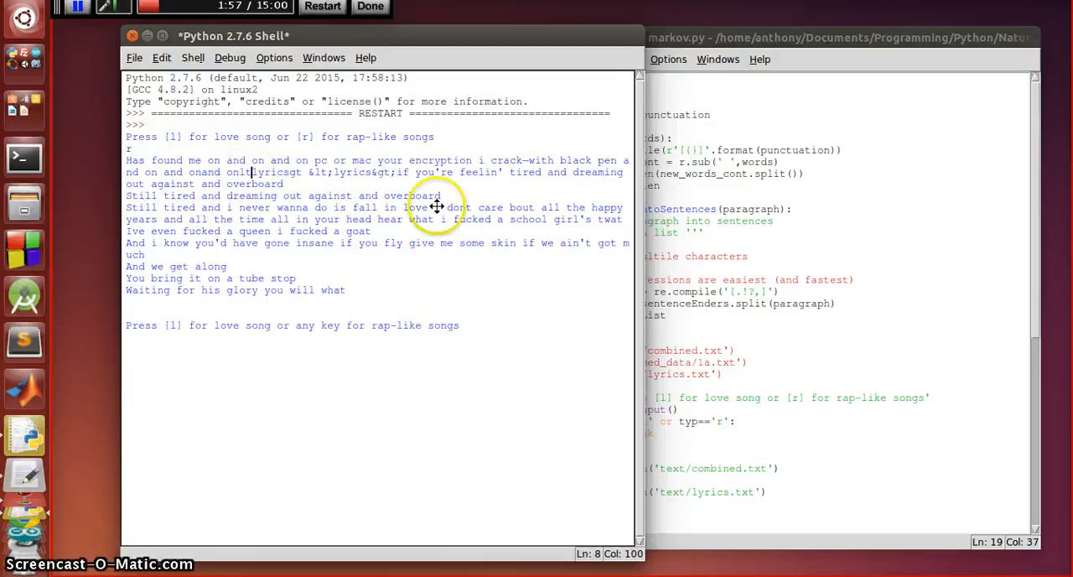
mouse_move(463, 342)
type("r")
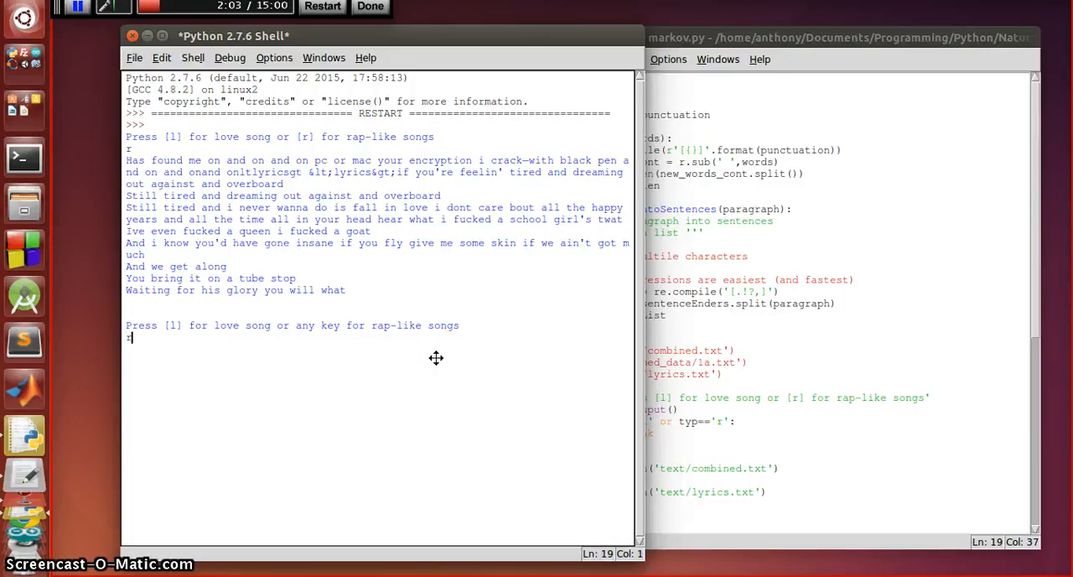
Step: Submit the r choice to print another rap-style lyric and a new song-choice prompt
key("Return")
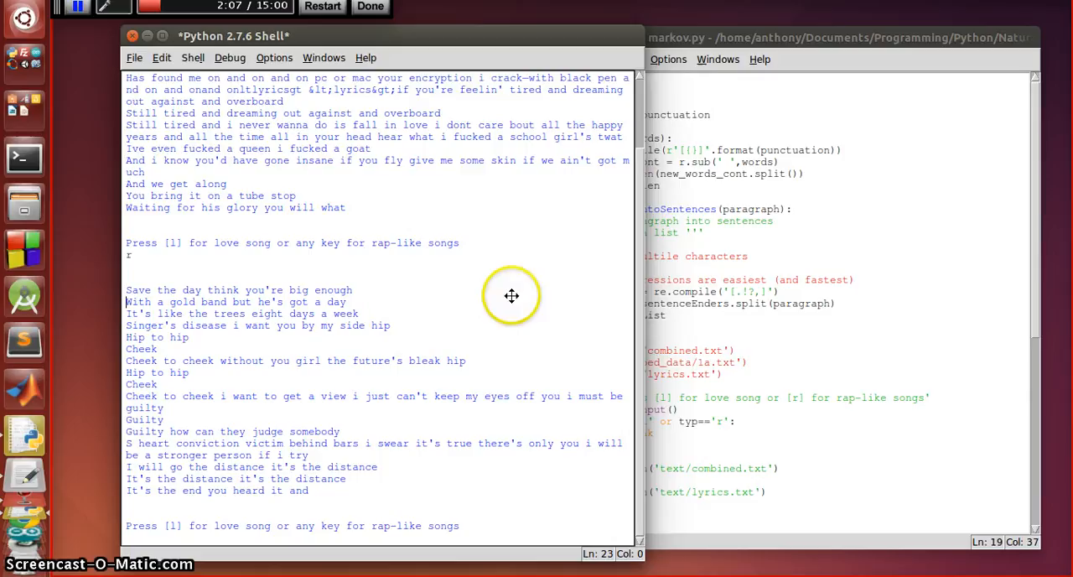
mouse_move(304, 473)
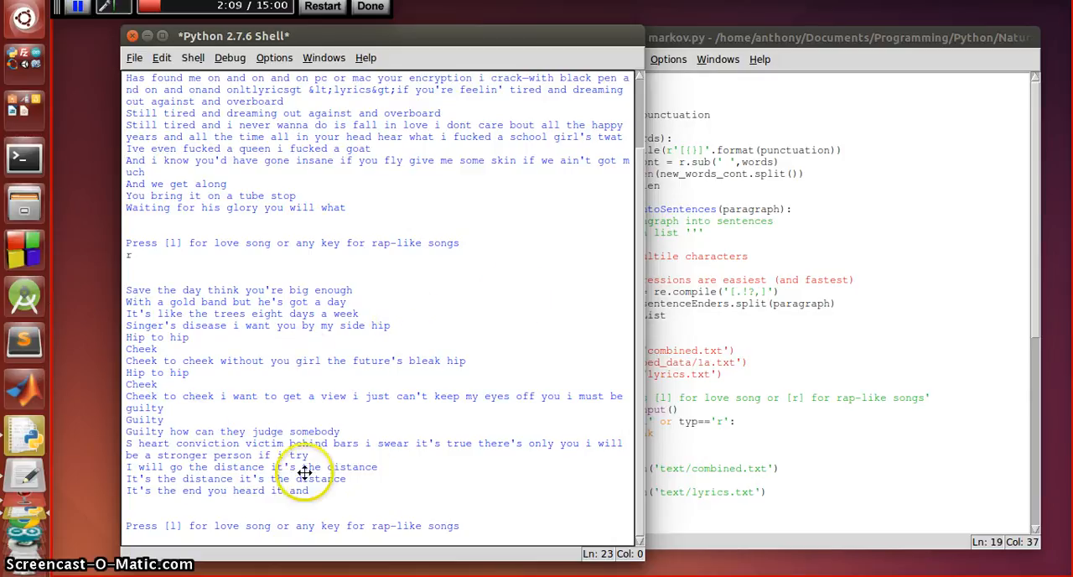
mouse_move(520, 397)
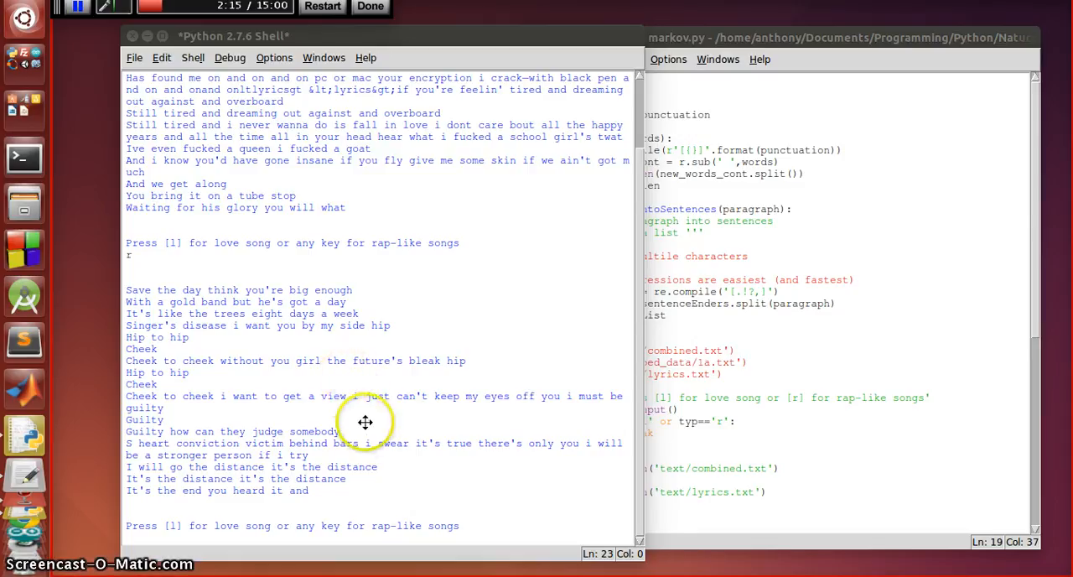
mouse_move(370, 366)
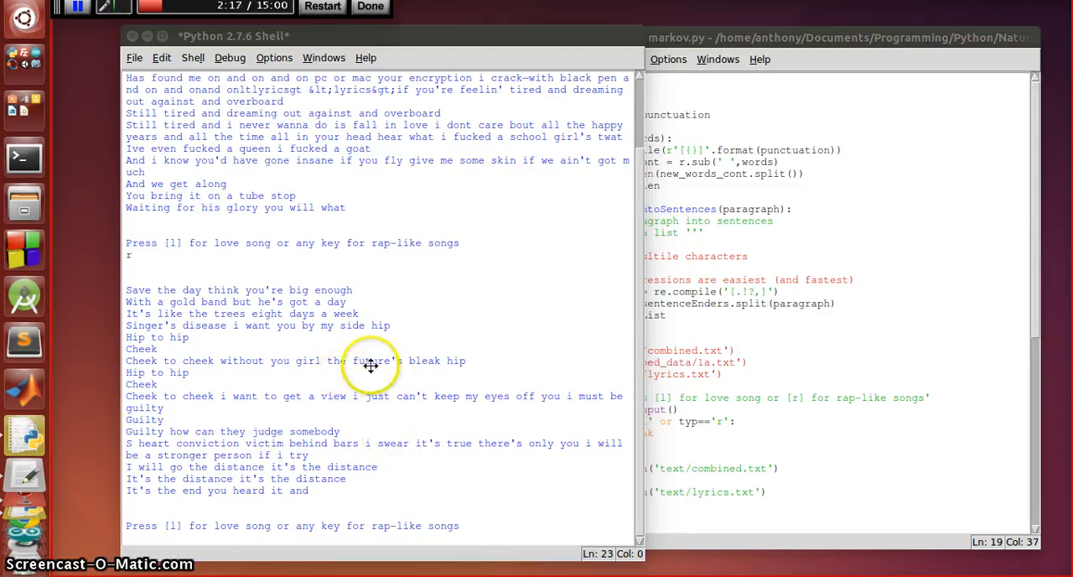
mouse_move(422, 394)
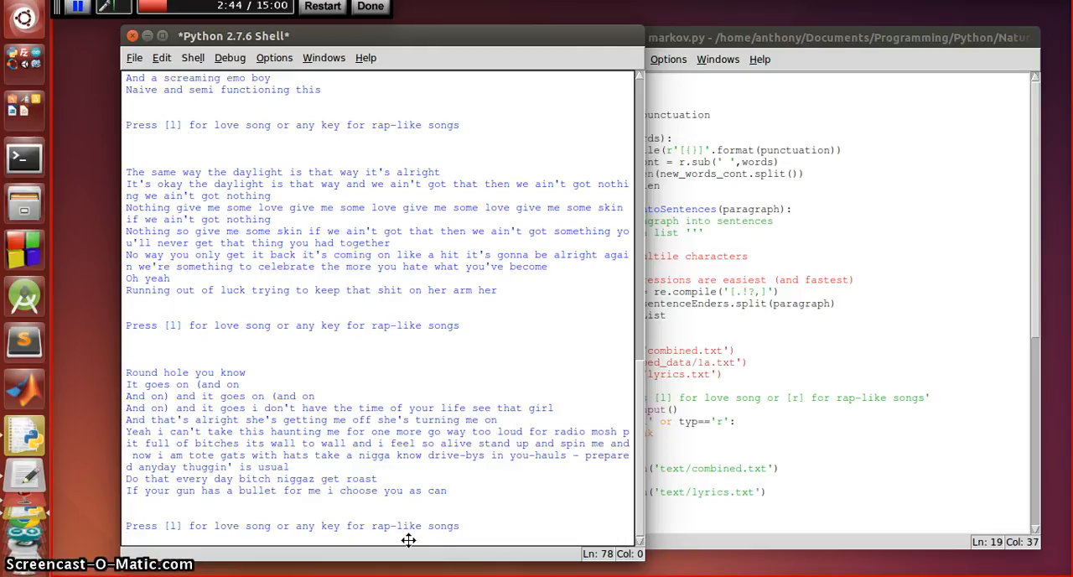
Step: Enter l for a love song beginning "Will make my heart race"
type("l")
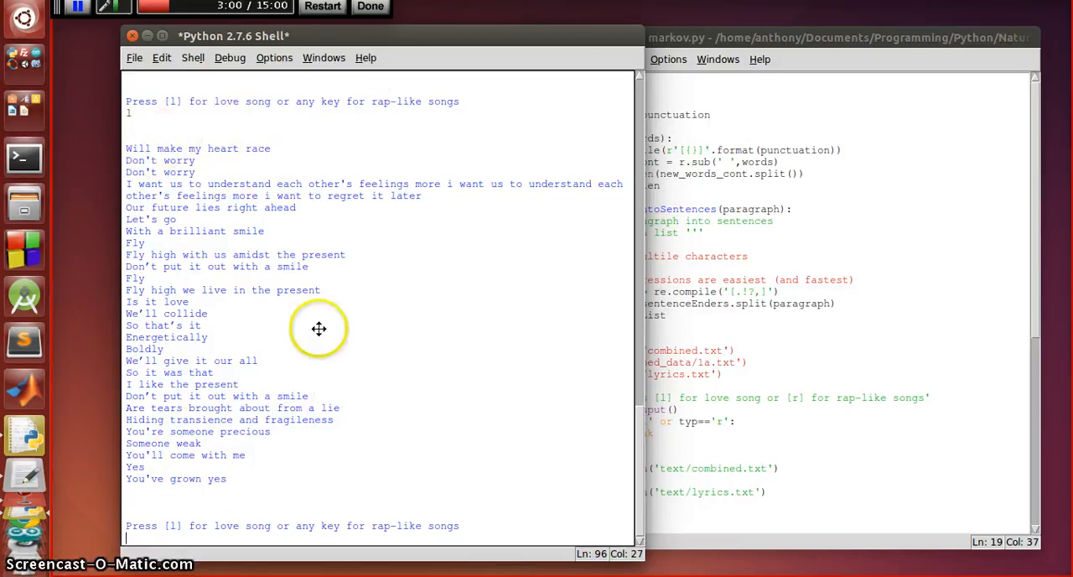
mouse_move(228, 428)
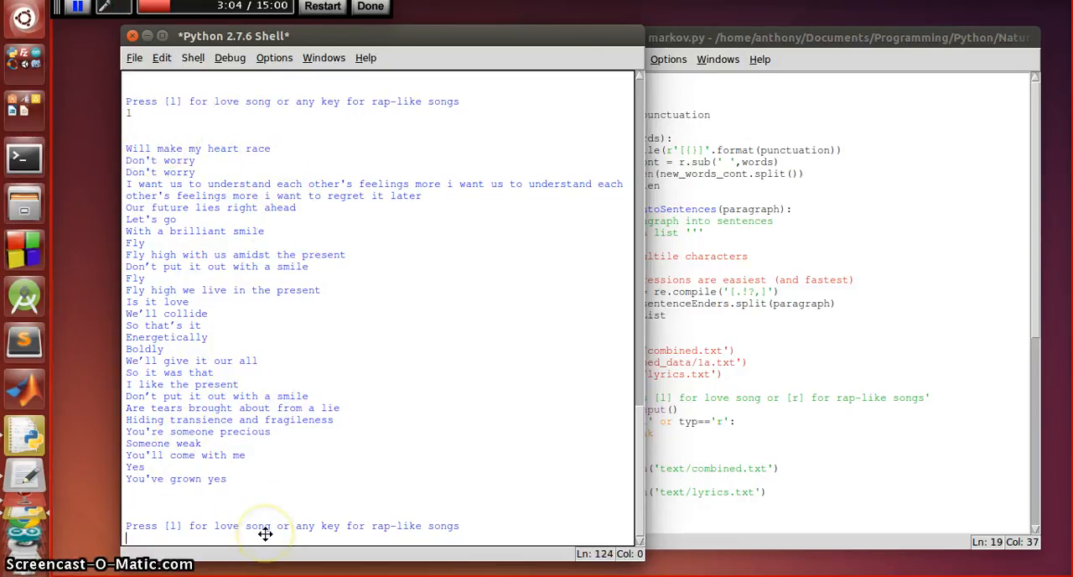
Step: Enter l again and scroll to the love lyric "Comes to life on this wonderful stage"
type("l")
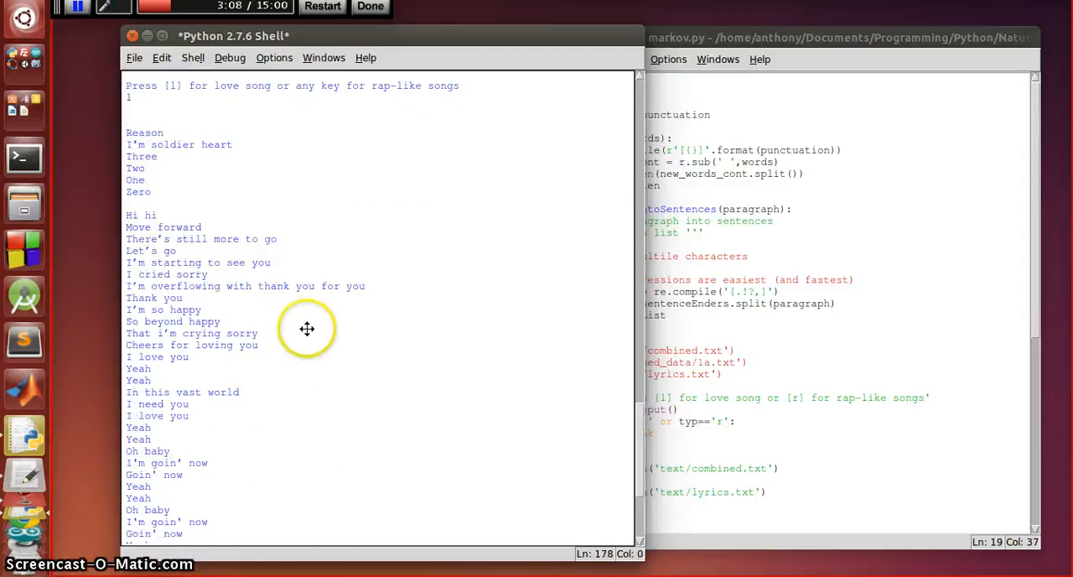
scroll("down", 3)
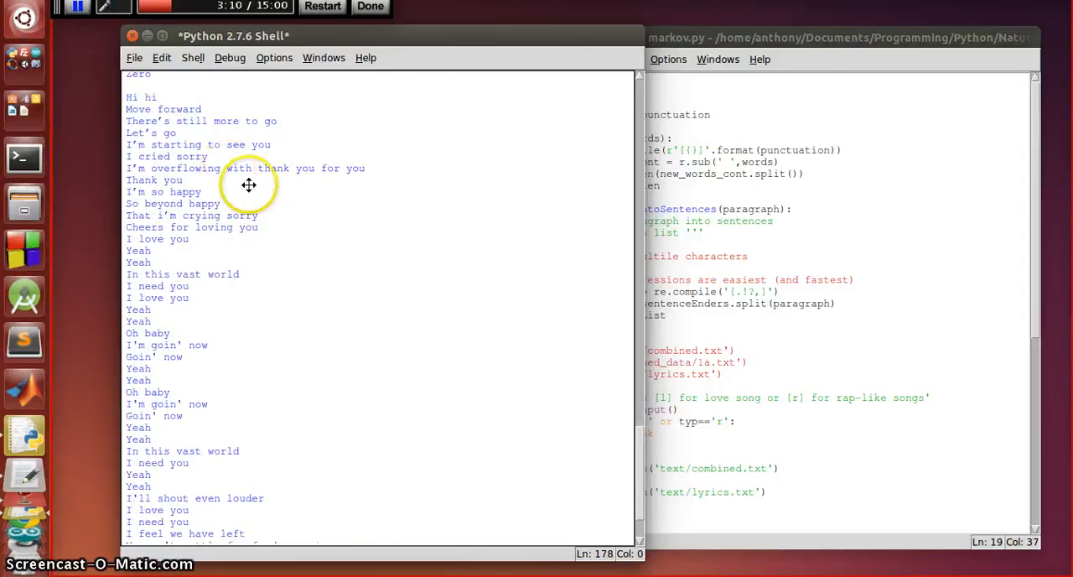
scroll("down", 3)
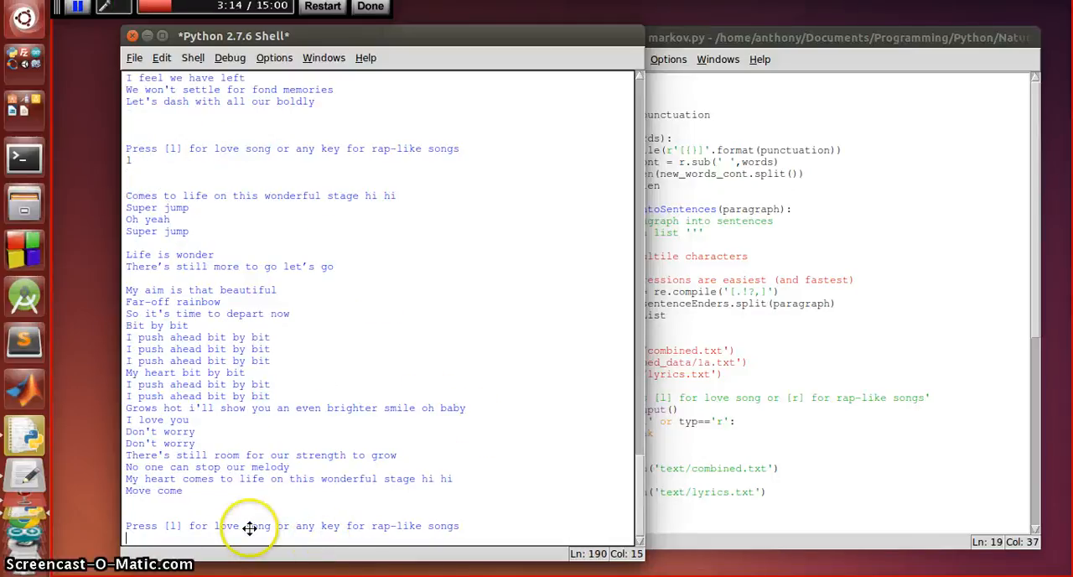
mouse_move(393, 460)
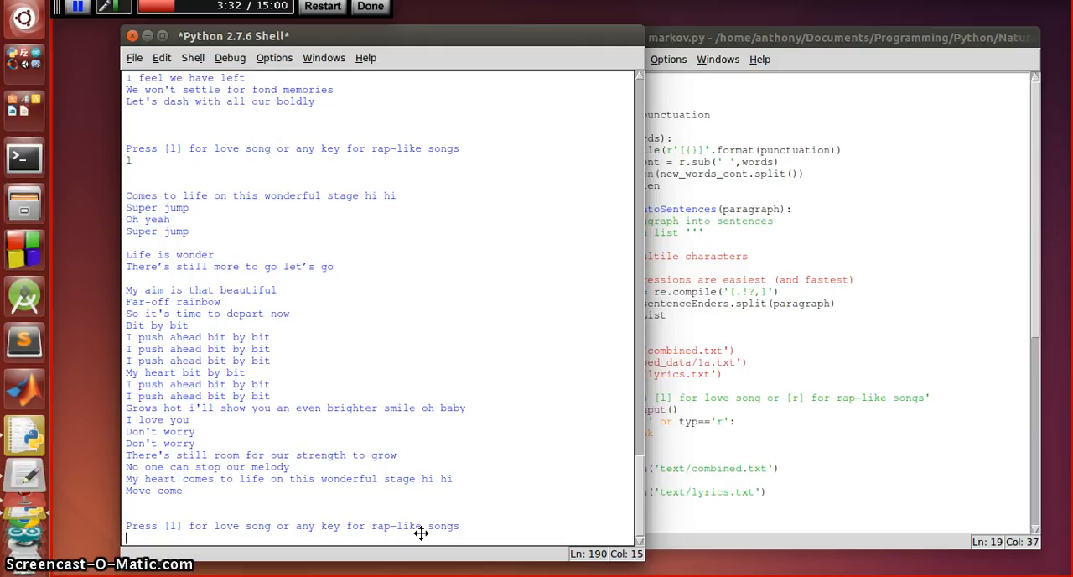
mouse_move(524, 451)
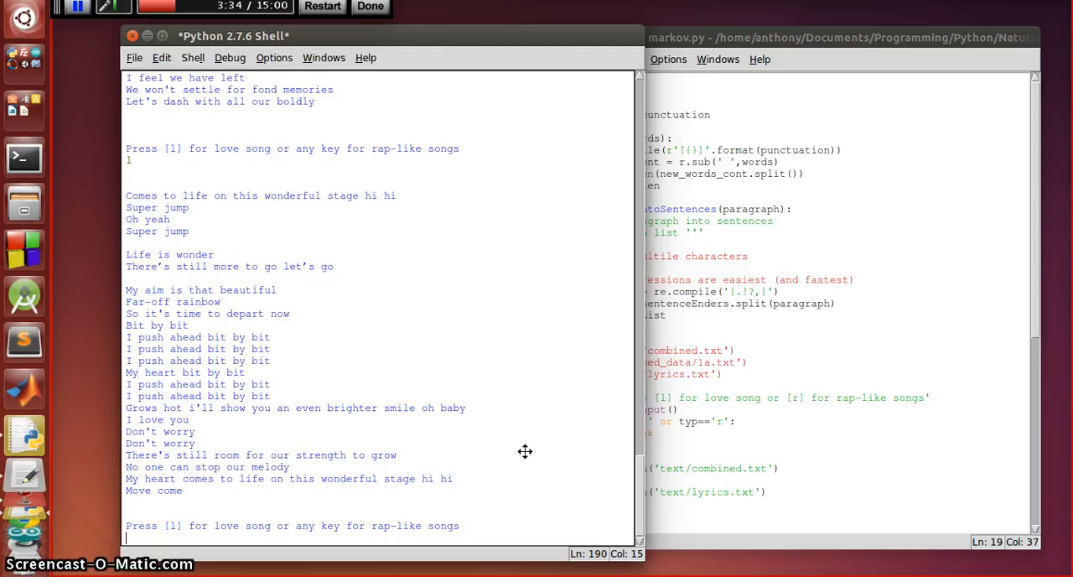